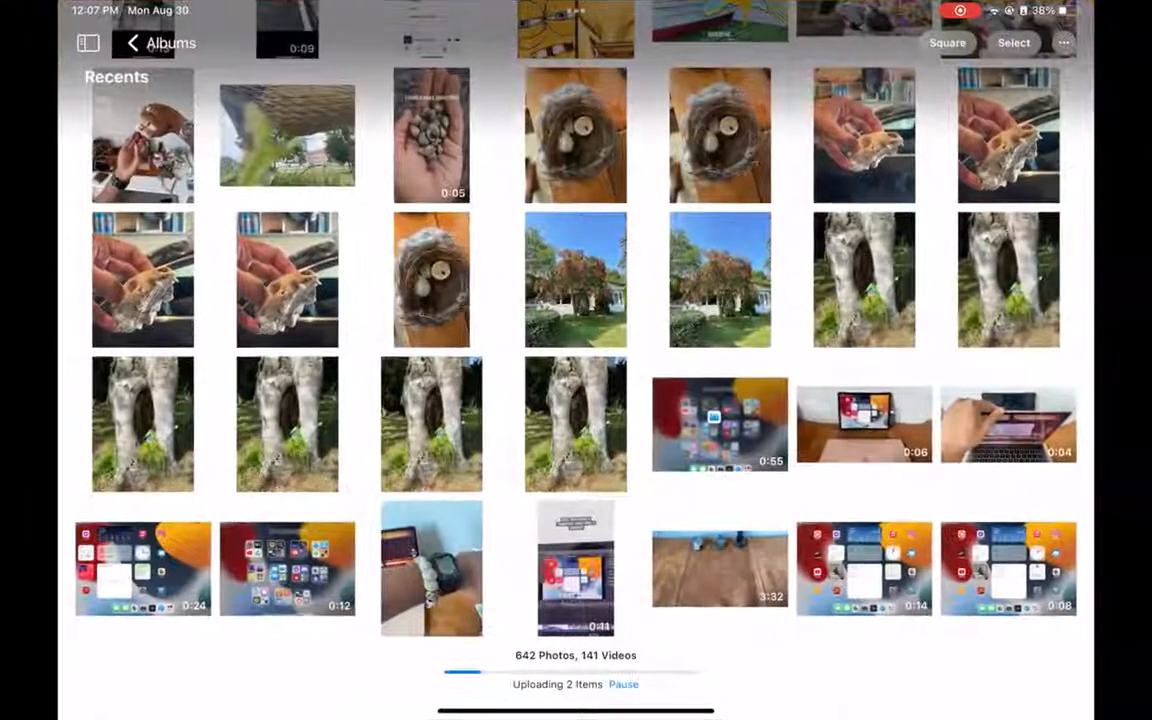
Exit Photos and swipe over to the App Library on the iPad
left_click(432, 568)
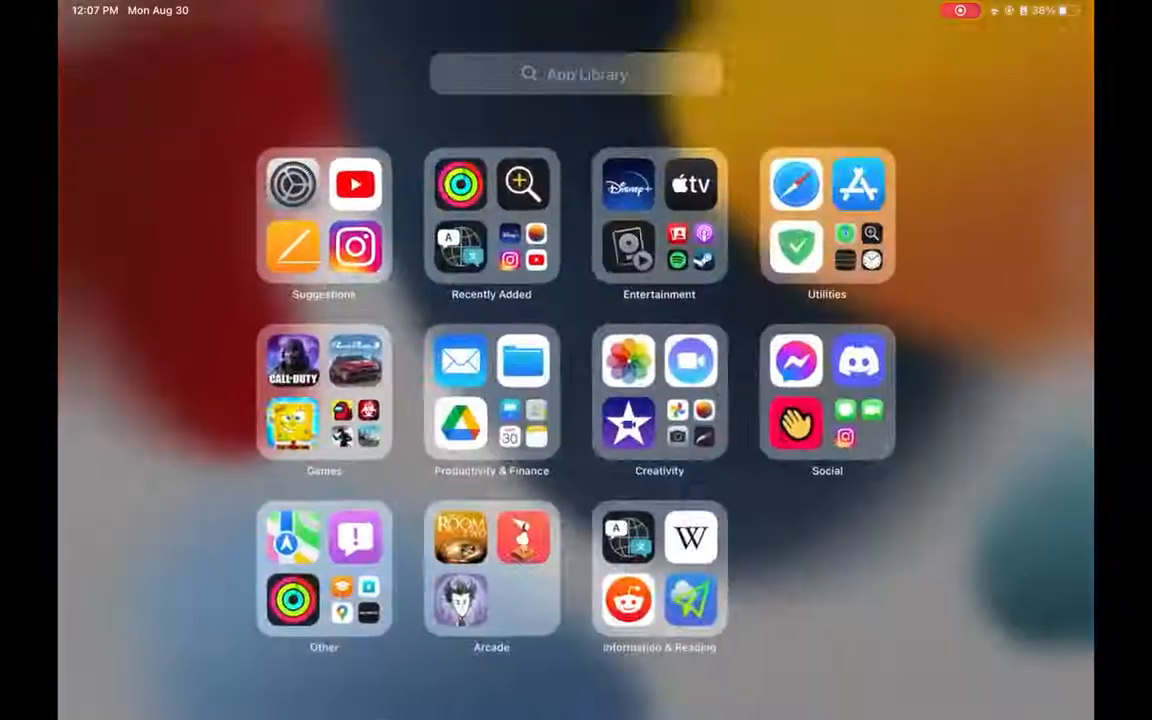
left_click(690, 184)
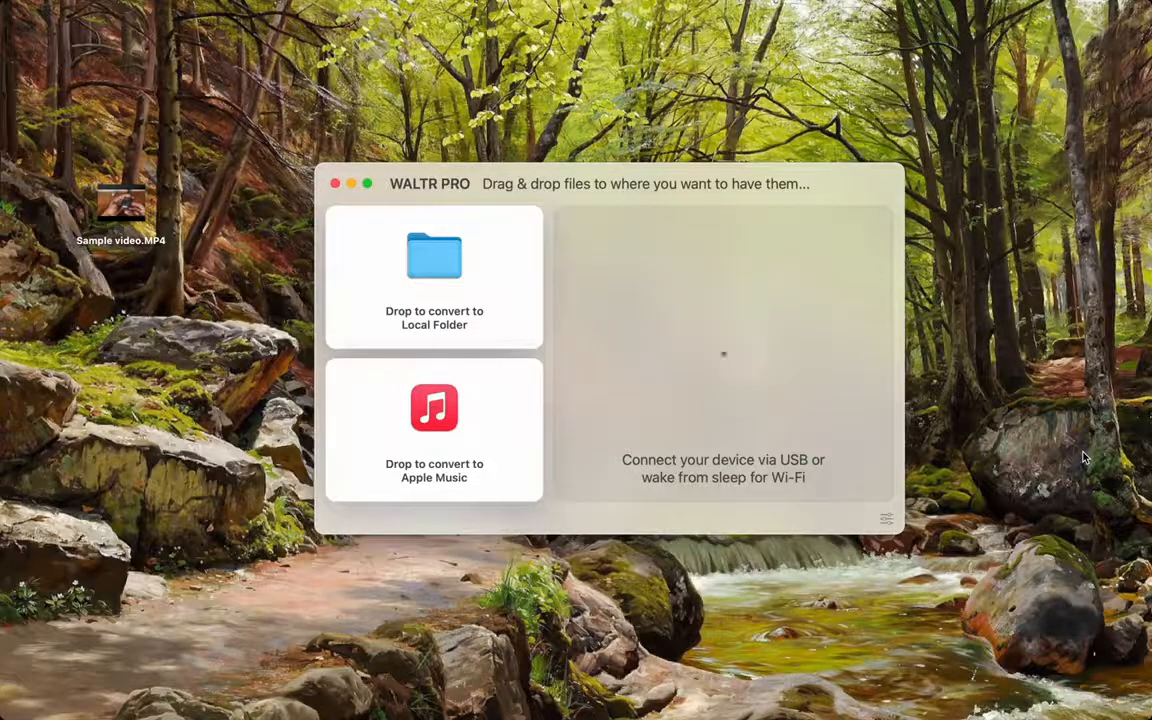
mouse_move(708, 208)
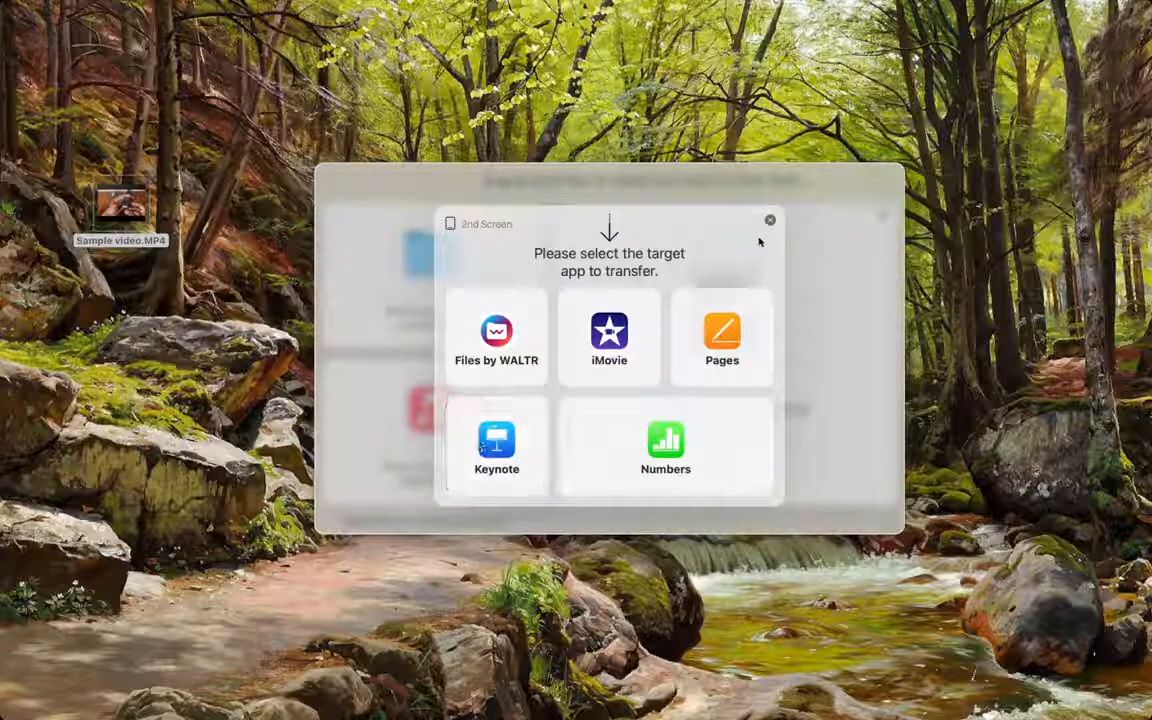
Dismiss the target-app popup so WALTR PRO shows the drop area for the Wi-Fi iPad
left_click(770, 218)
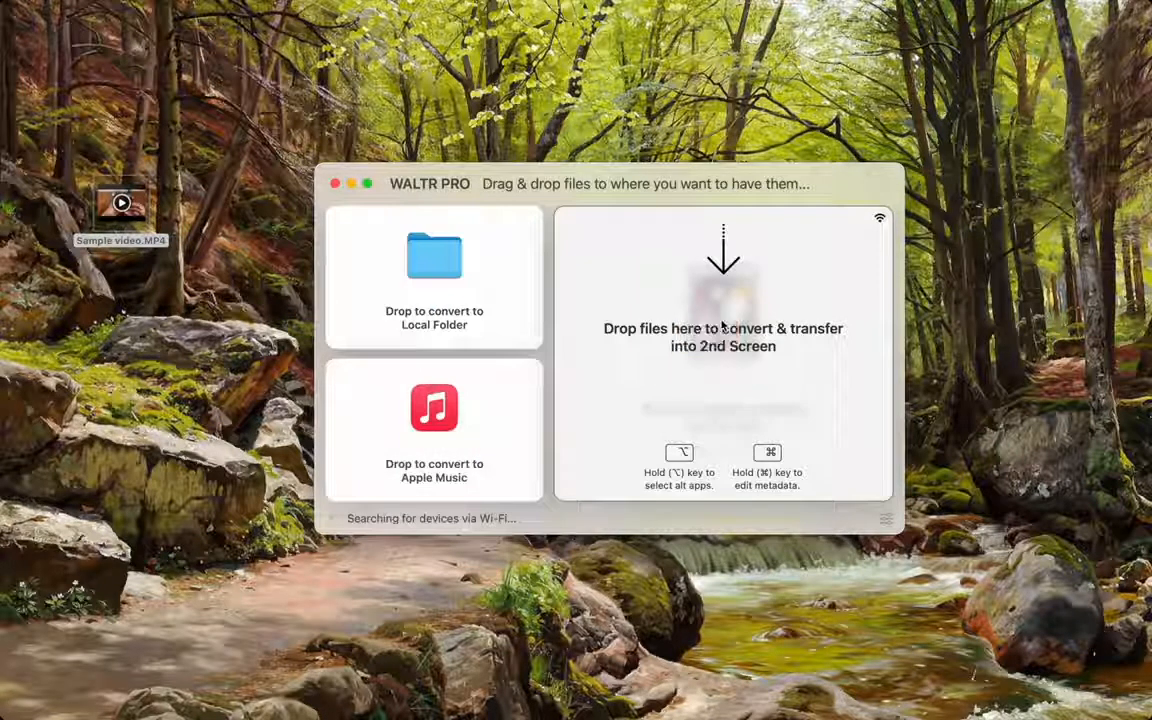
mouse_move(624, 278)
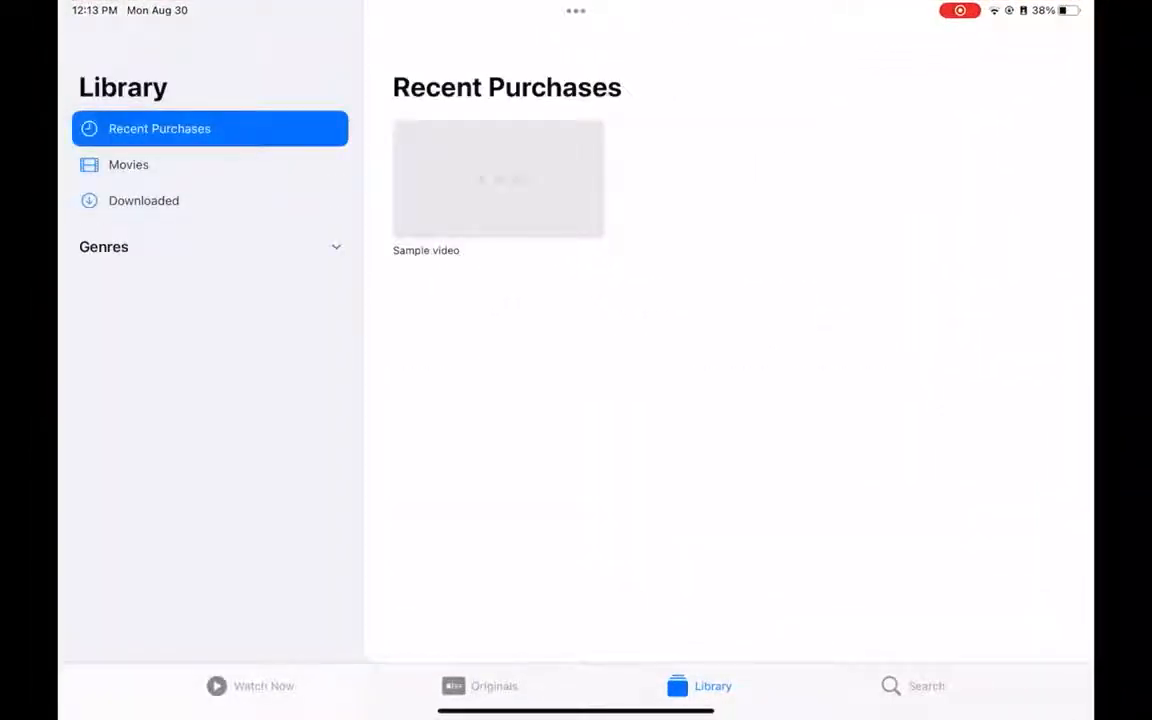
Open Sample video under Recent Purchases and start playing it
left_click(498, 178)
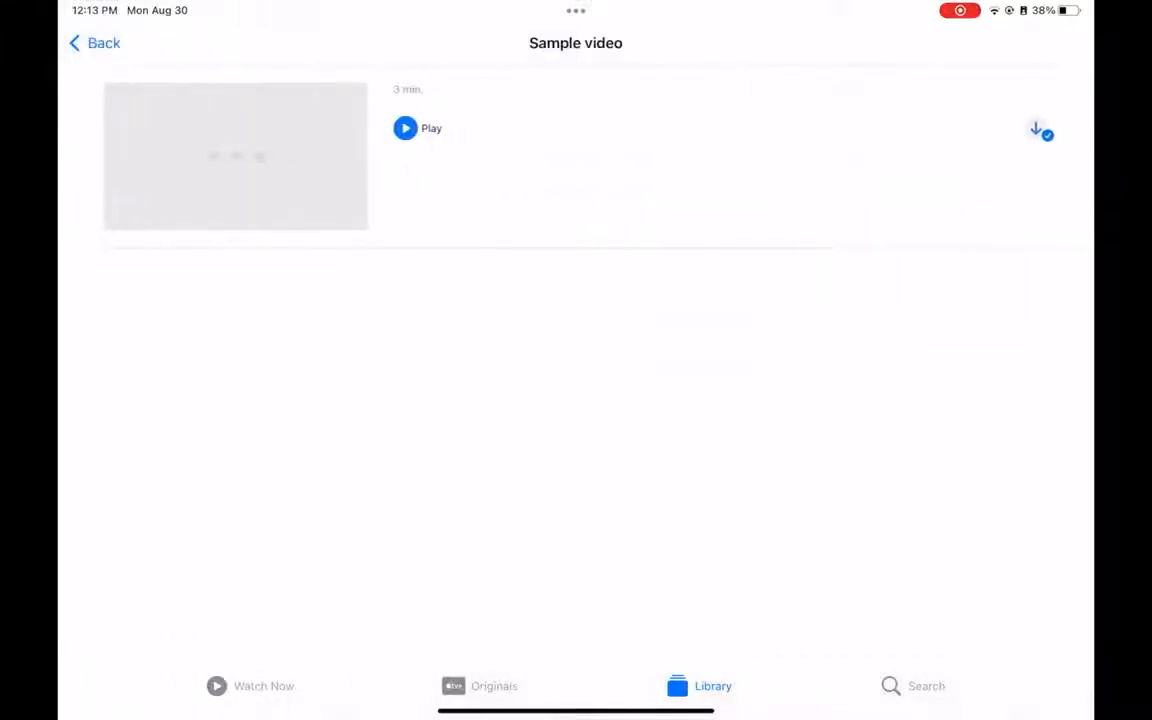
left_click(404, 128)
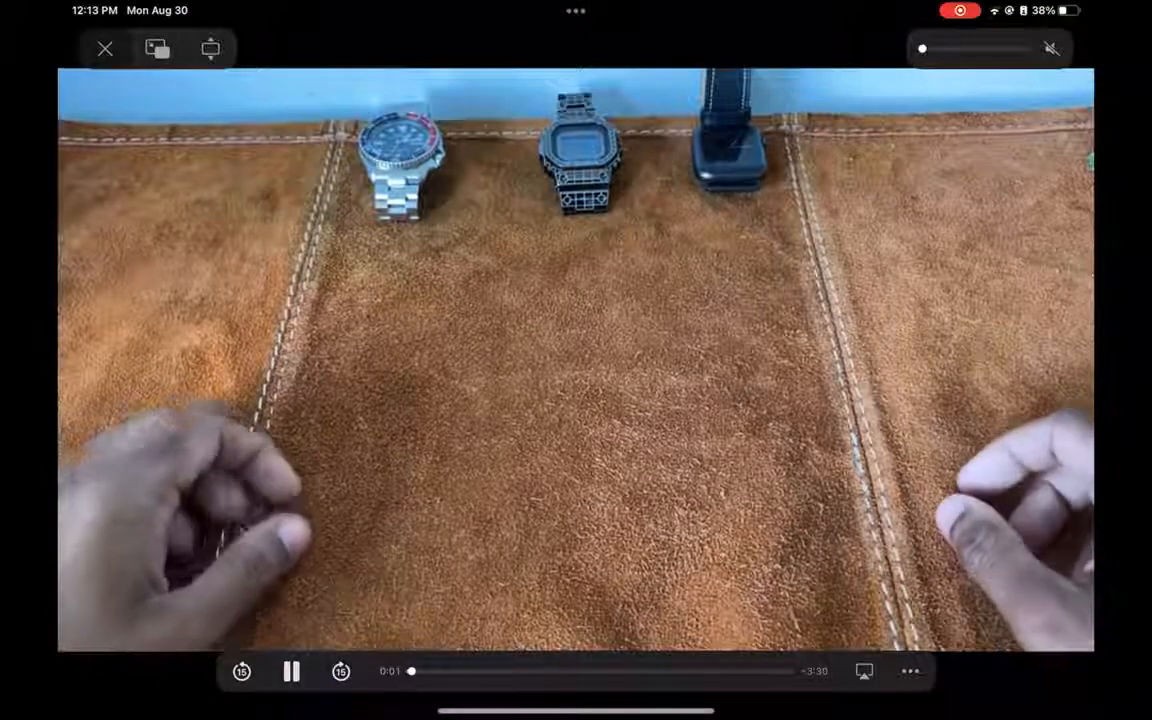